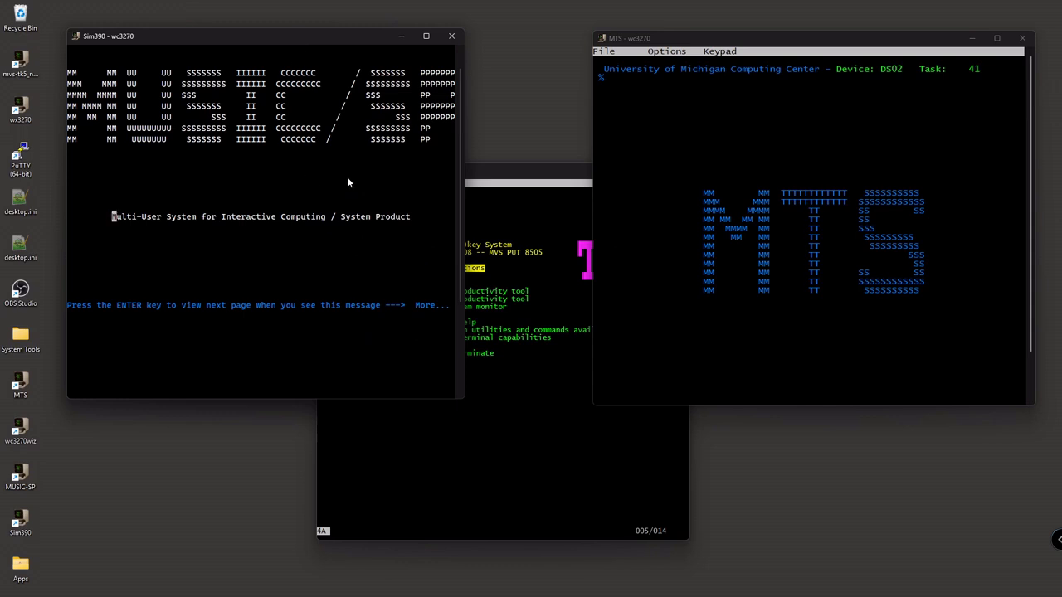
mouse_move(594, 183)
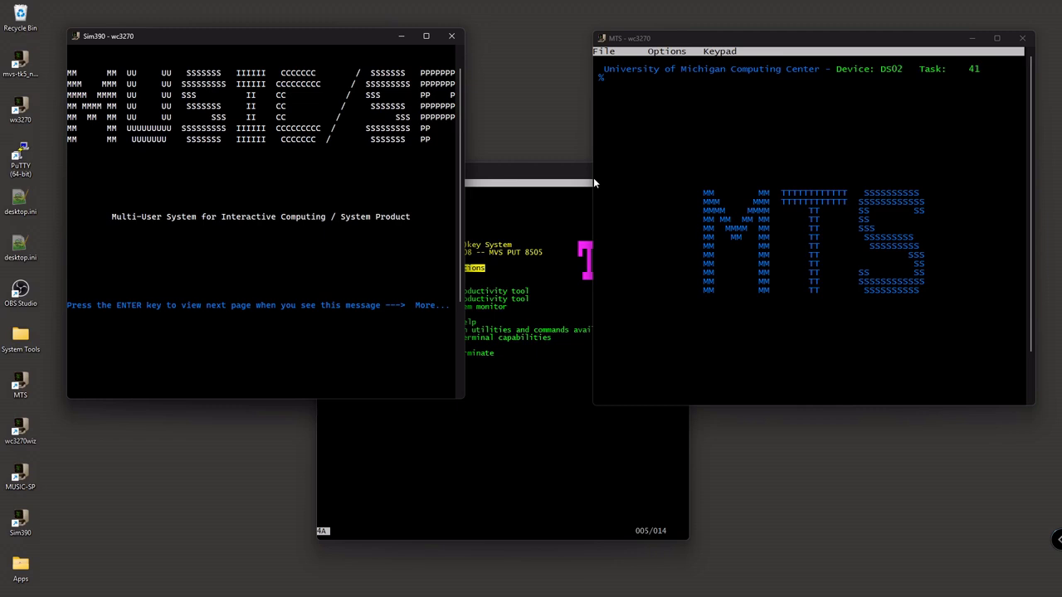
mouse_move(286, 45)
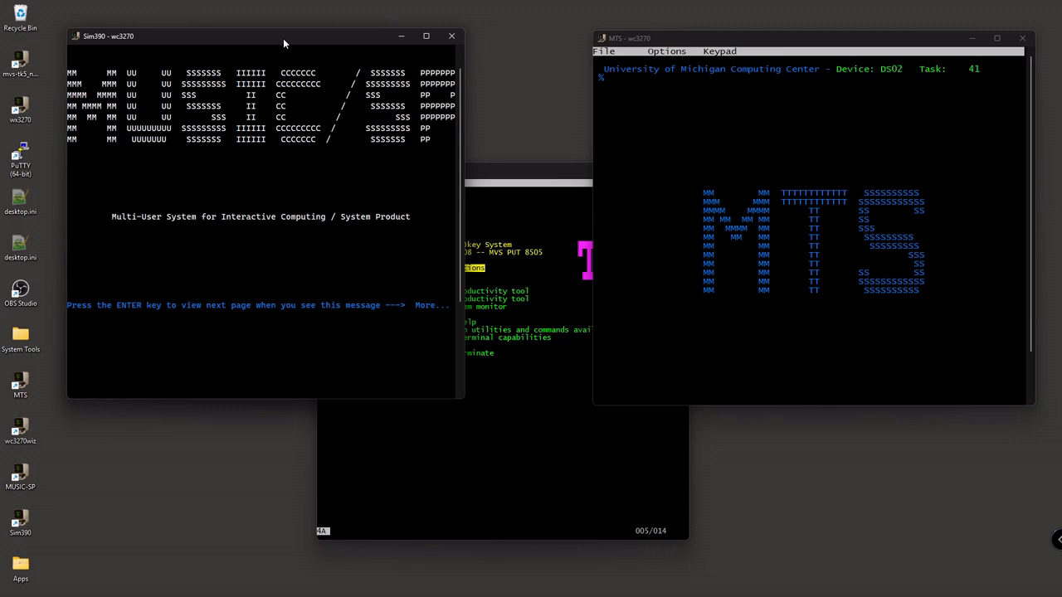
mouse_move(312, 116)
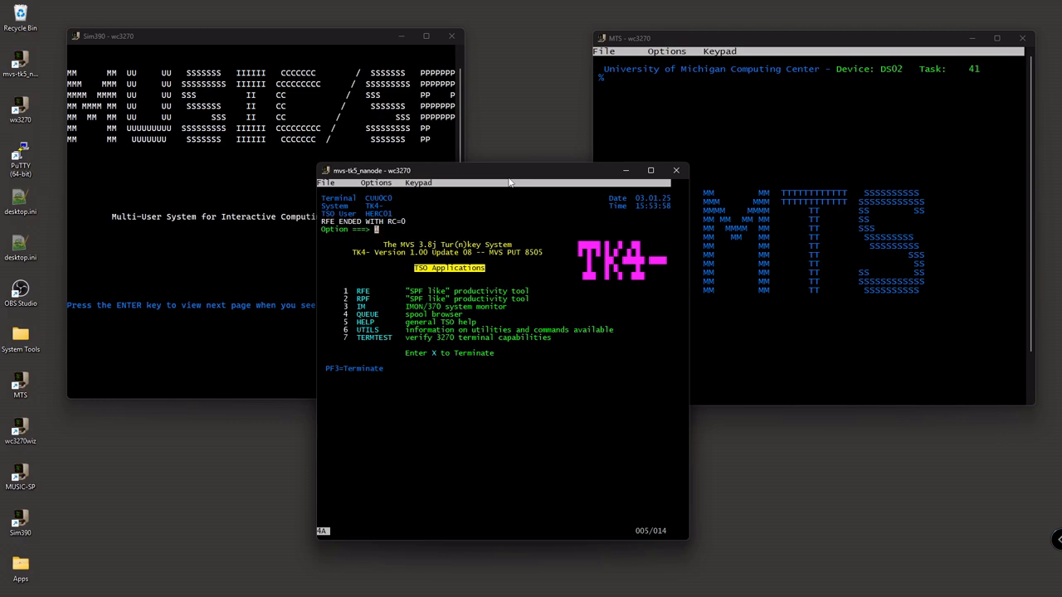
Step: Advance past the MUSIC/SP welcome banner to the sign-on screen with its challenge code
type("1")
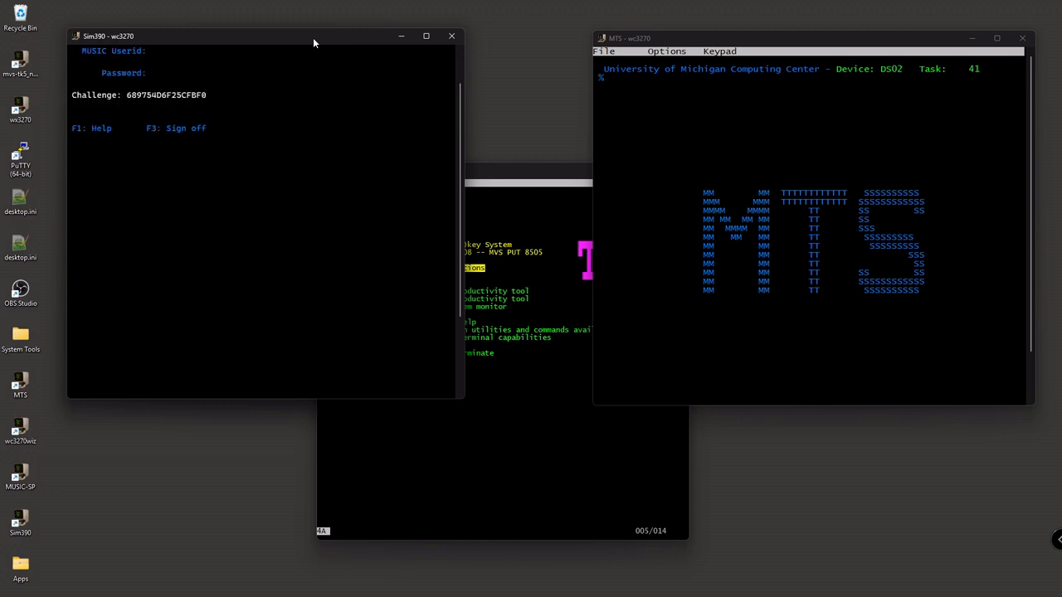
Step: Sign on to MUSIC/SP with userid $00 and password to reach the Select Option main menu
type("$00")
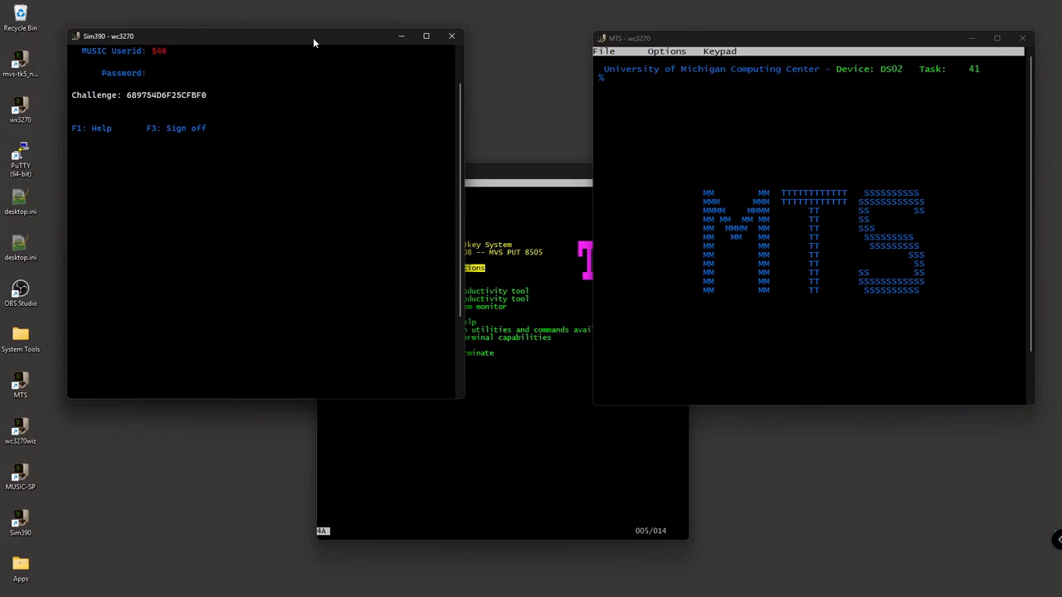
type("0")
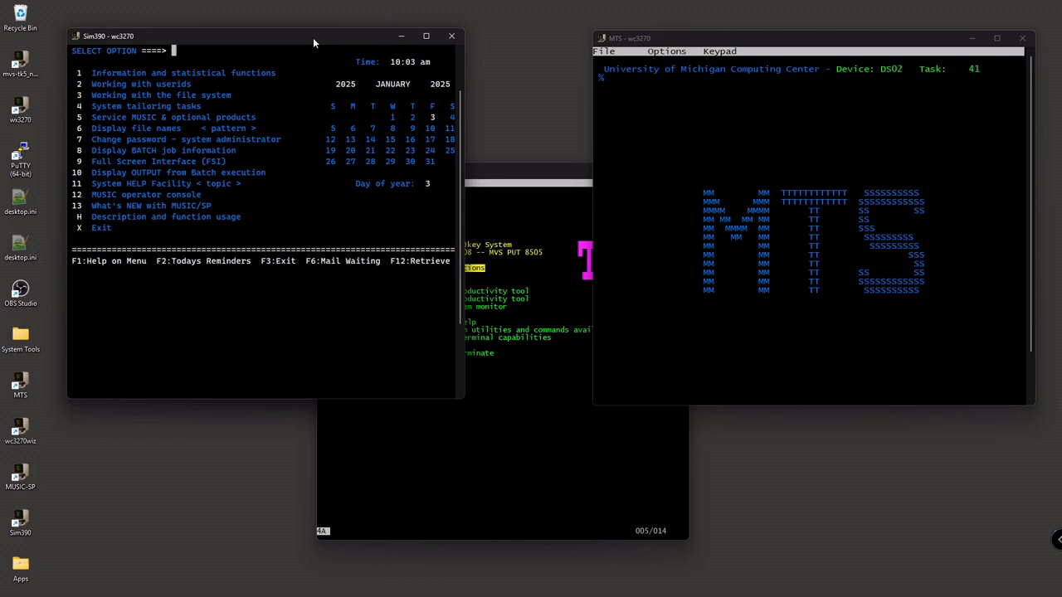
mouse_move(624, 25)
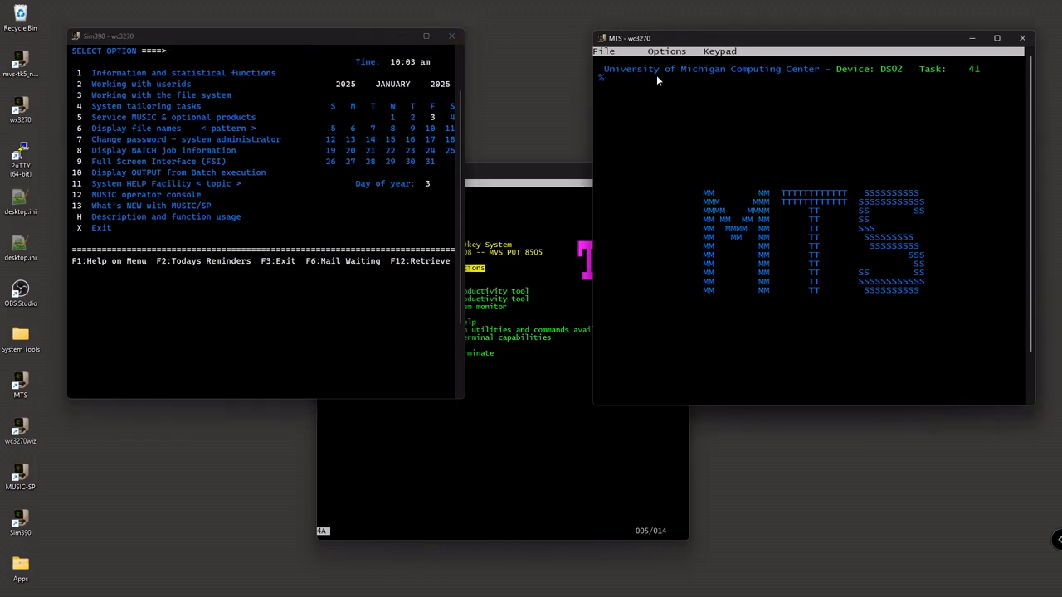
Step: Sign on to MTS with the signon command and password, reaching the no-charges sign-on report
type("signon st01")
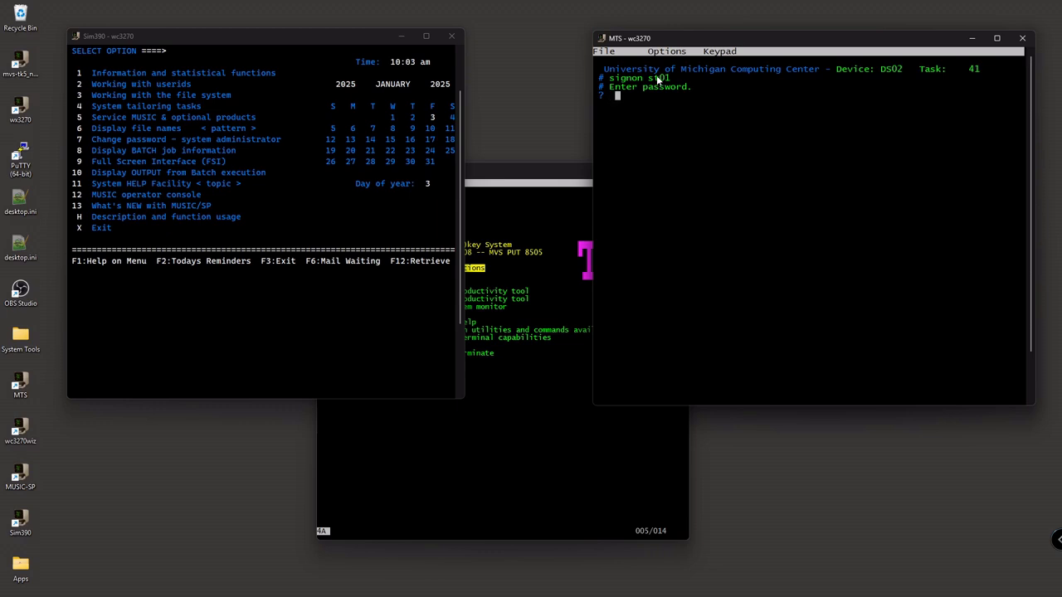
key("Return")
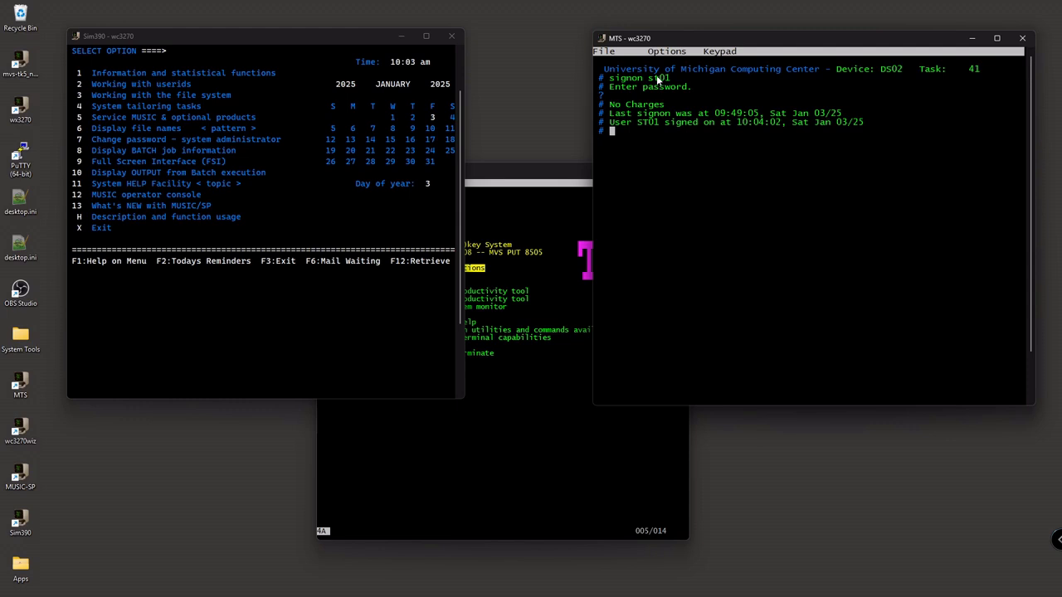
mouse_move(644, 79)
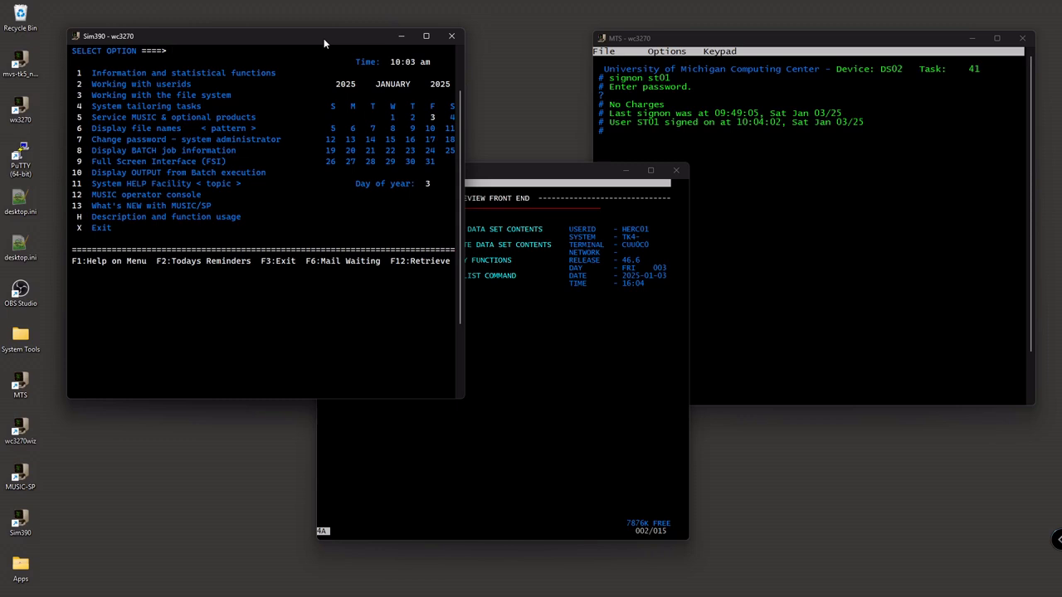
left_click(172, 50)
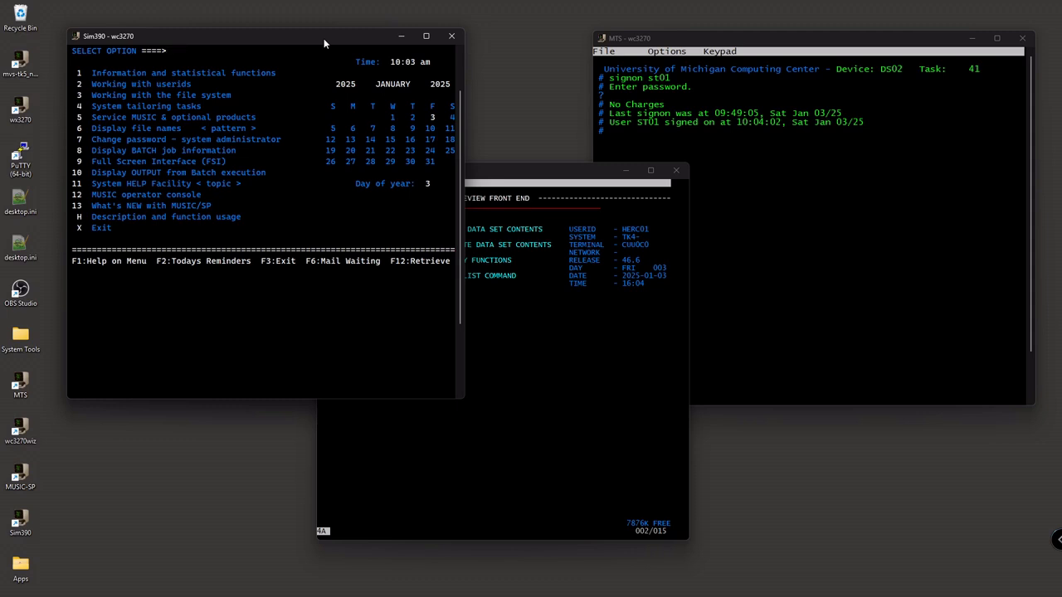
left_click(172, 50)
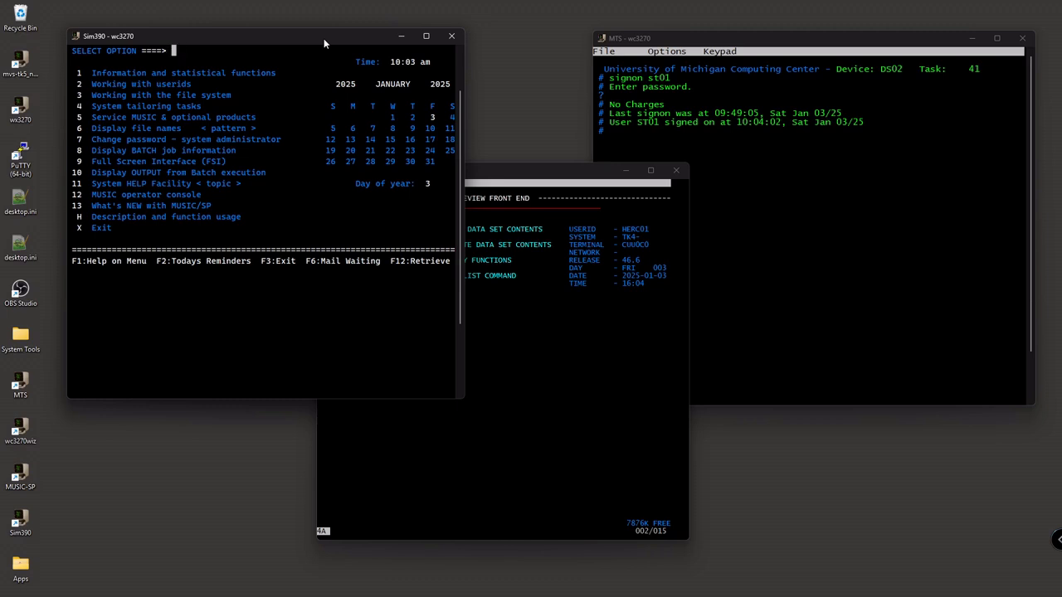